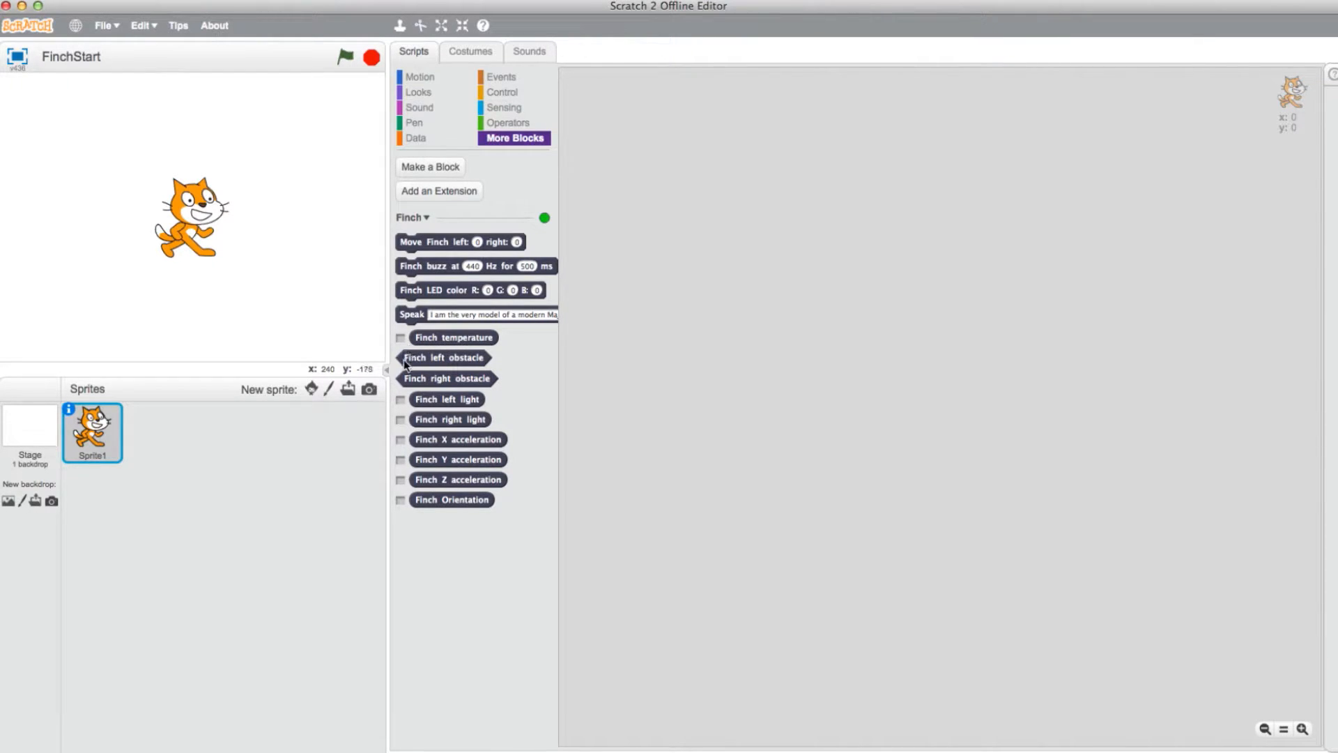
pyautogui.moveTo(398, 511)
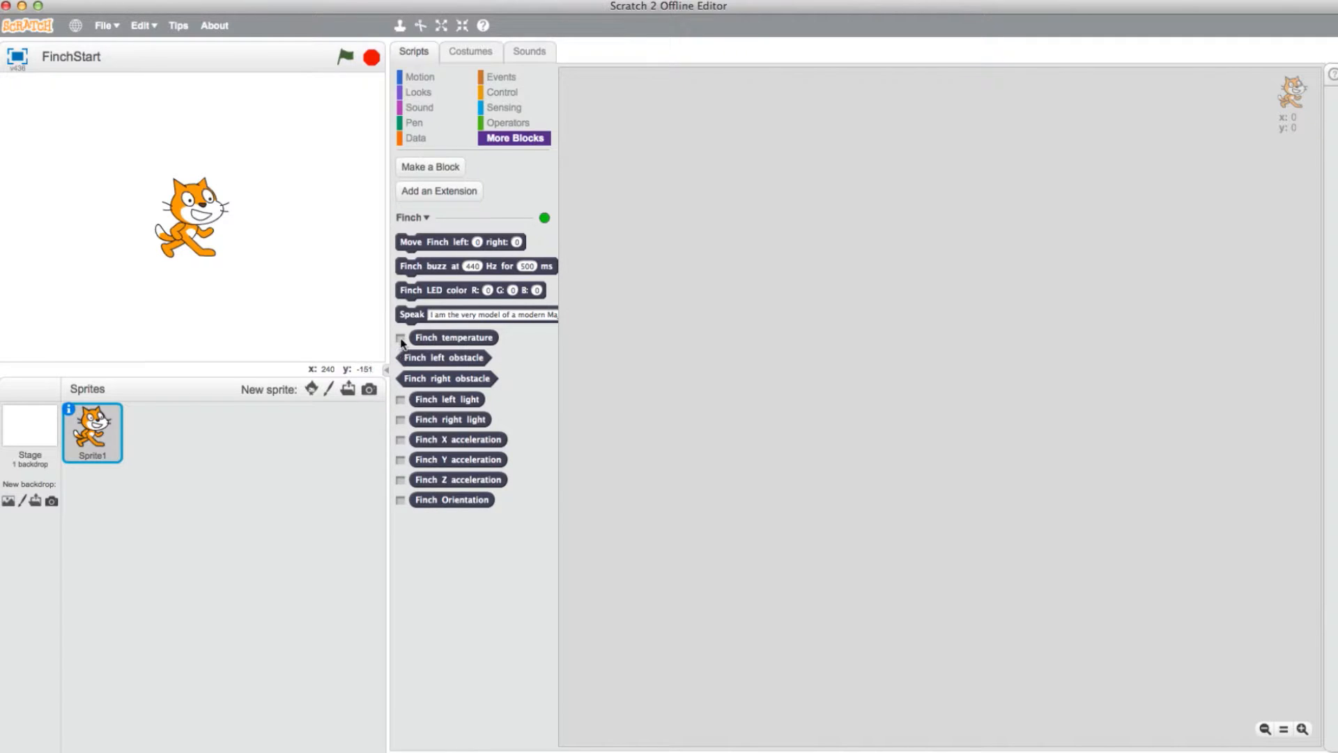
# - Show the Finch temperature reporter as a live stage monitor (reads 22.6)
pyautogui.click(402, 337)
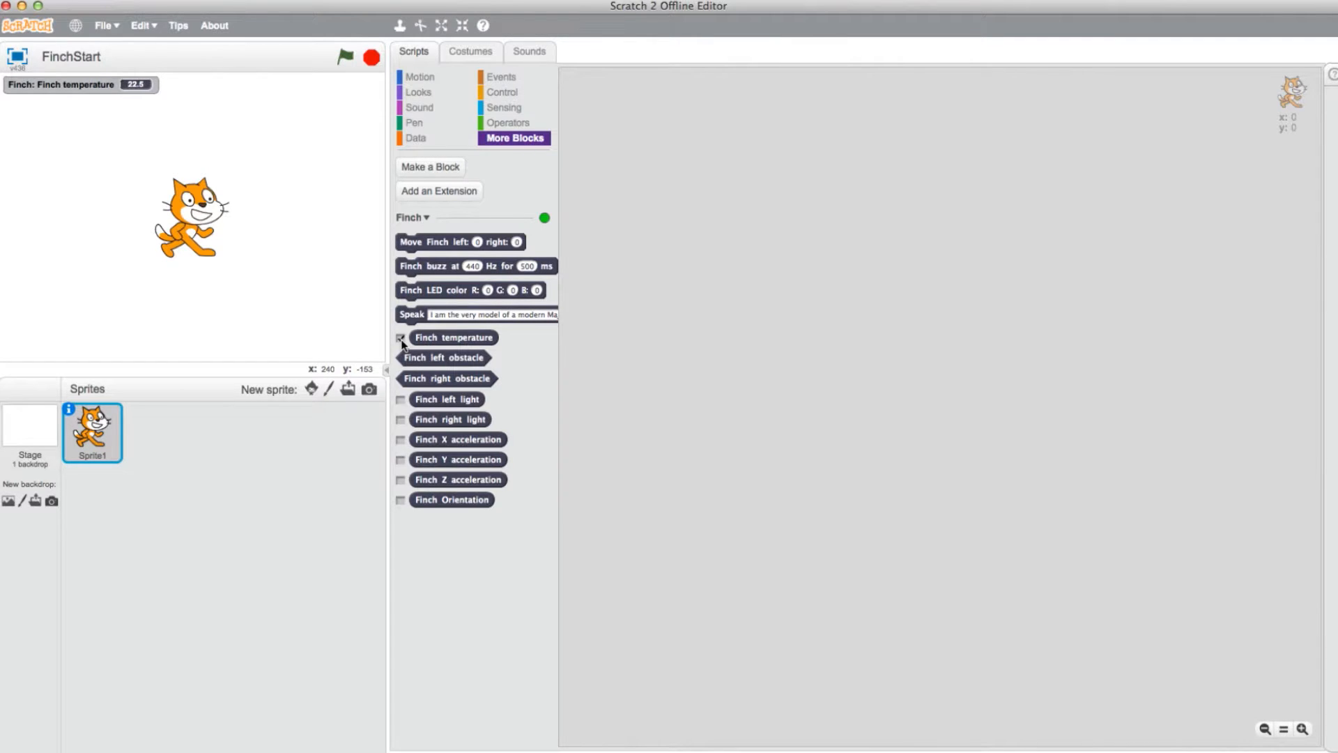
# - Hide the temperature monitor, then read the Finch right and left obstacle sensor values
pyautogui.click(400, 338)
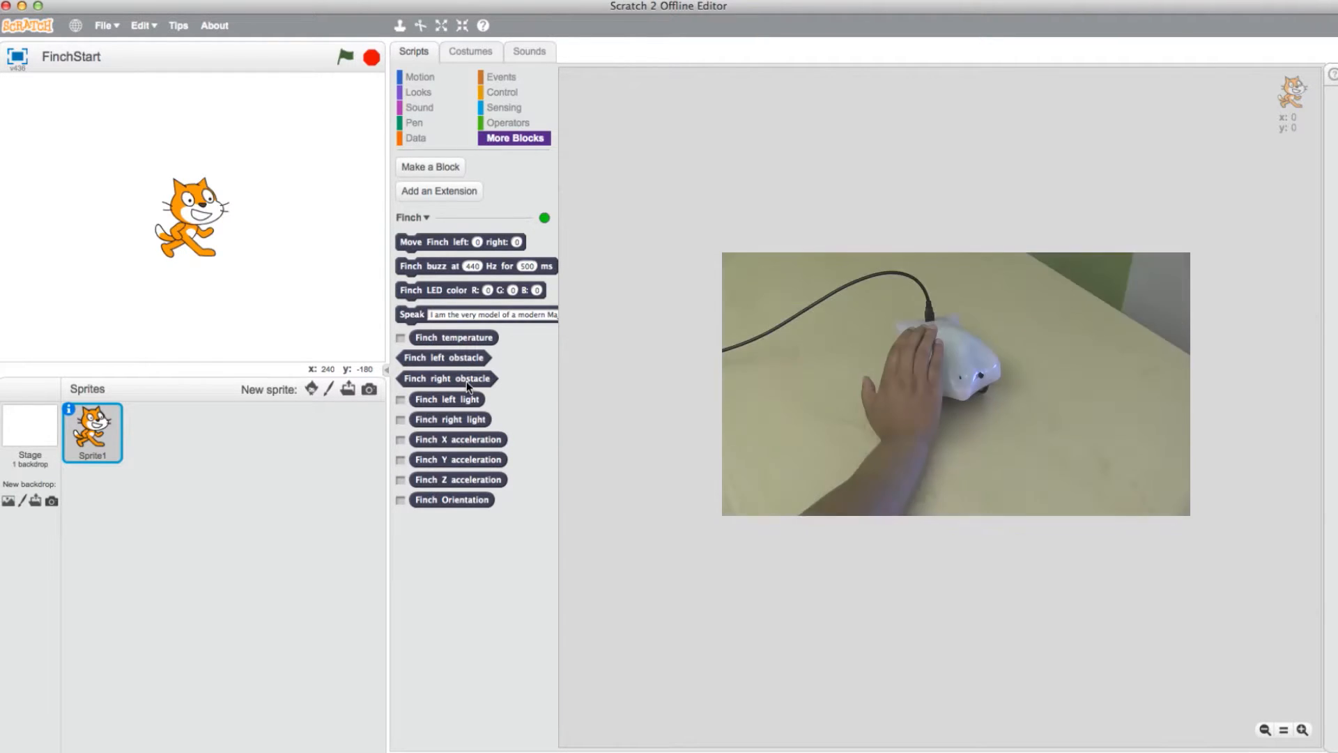
pyautogui.click(444, 357)
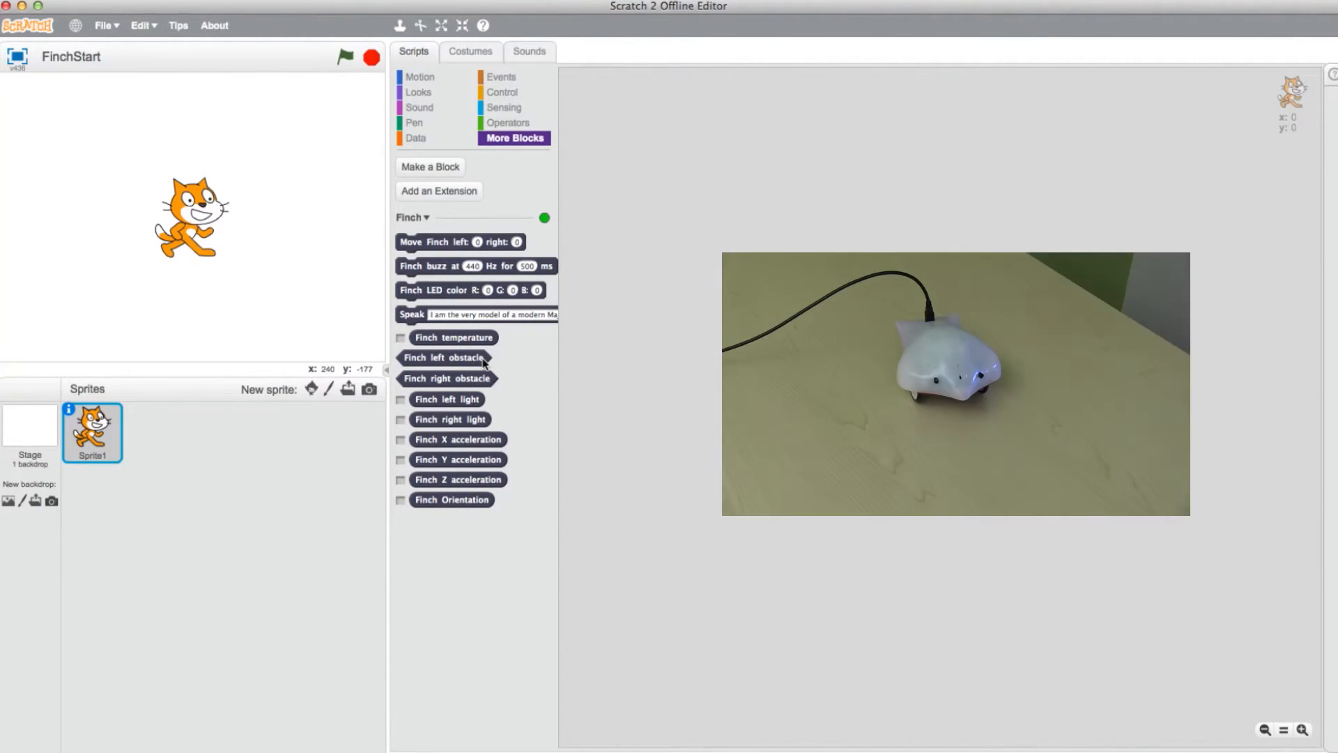
pyautogui.click(455, 337)
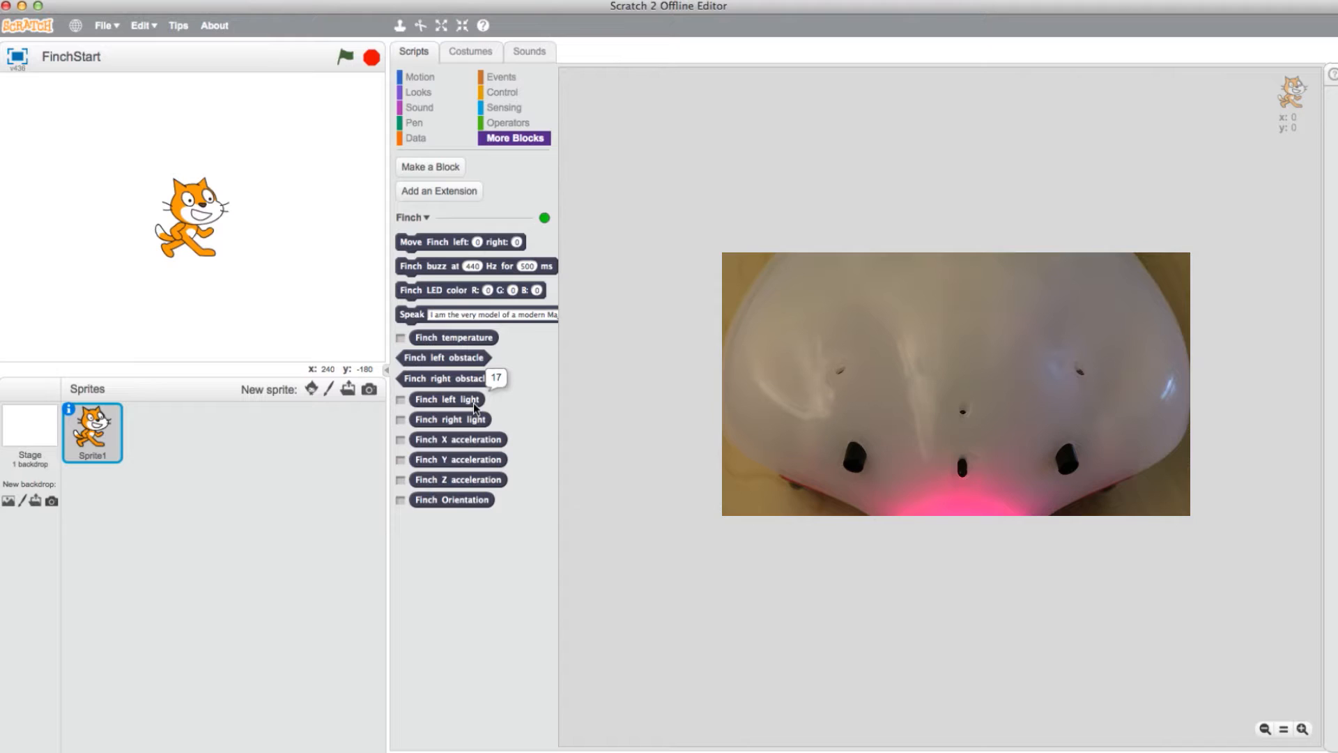
pyautogui.moveTo(503, 424)
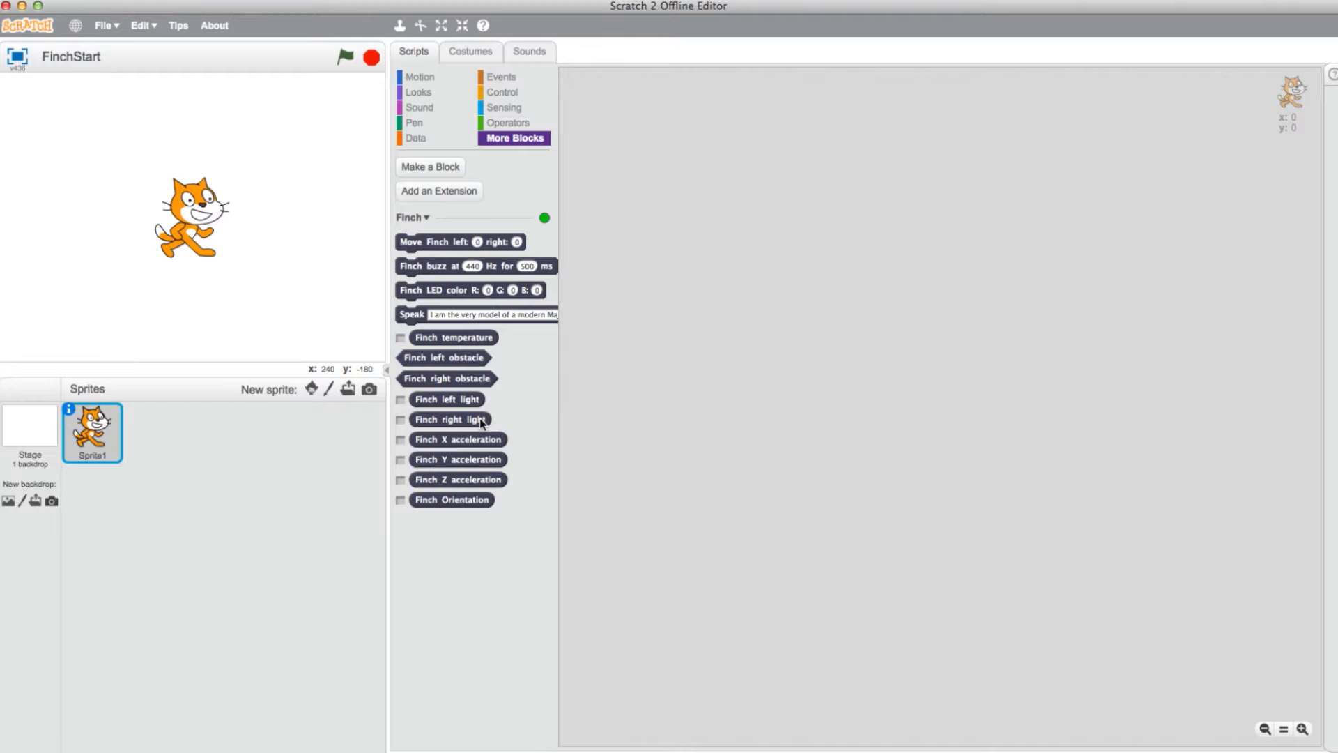
pyautogui.click(402, 400)
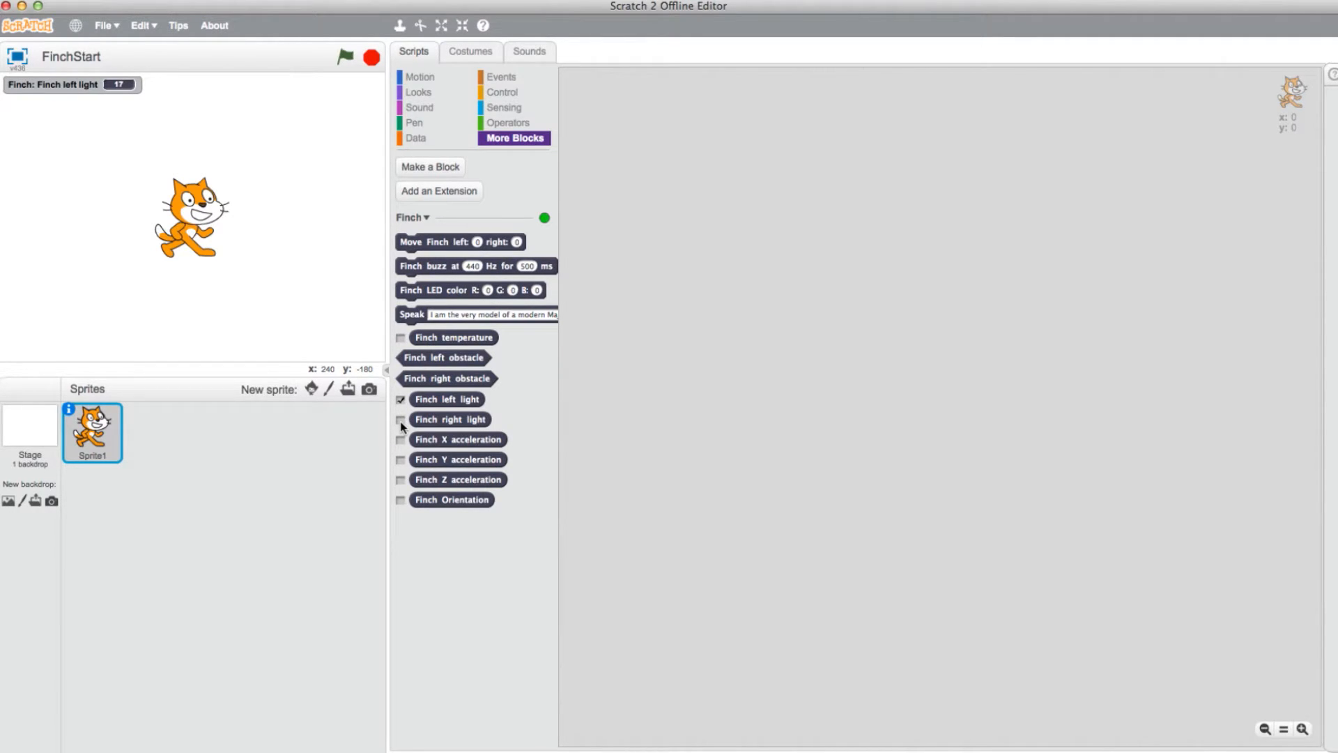
pyautogui.click(401, 420)
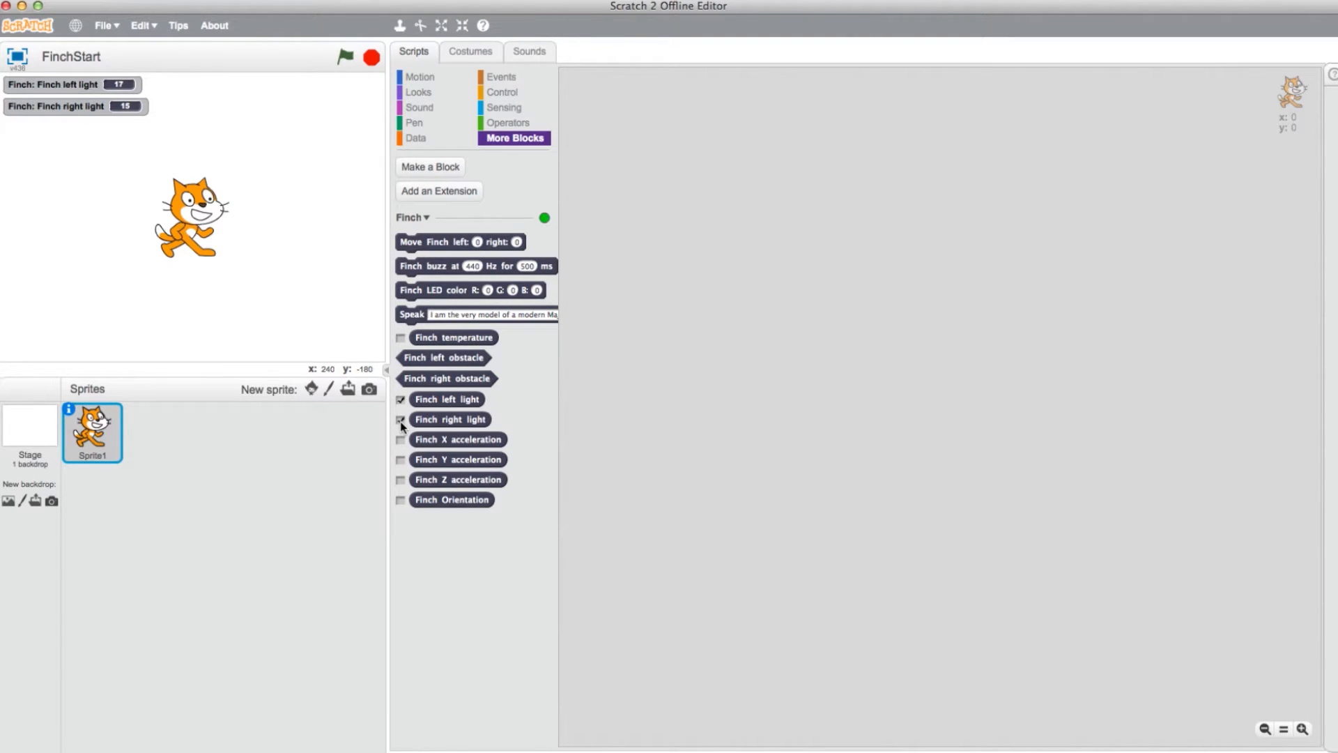
pyautogui.click(400, 398)
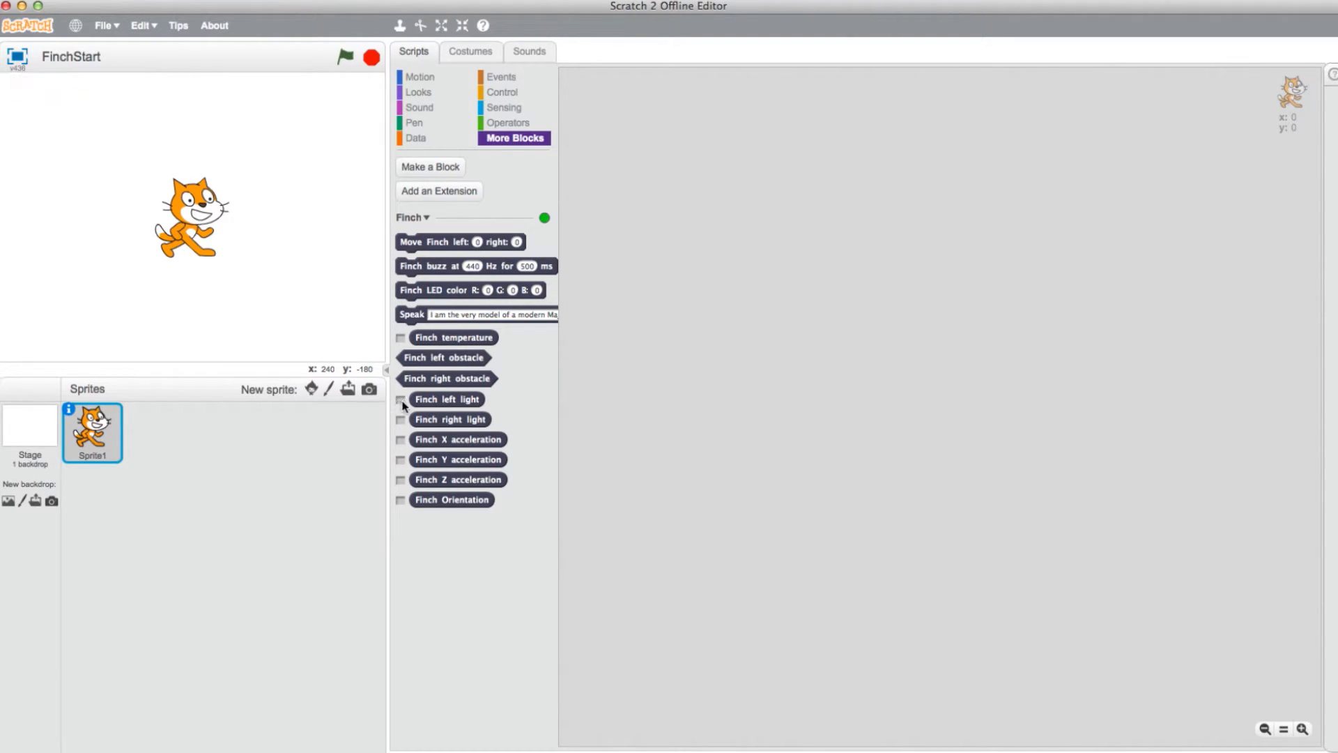
pyautogui.moveTo(418, 438)
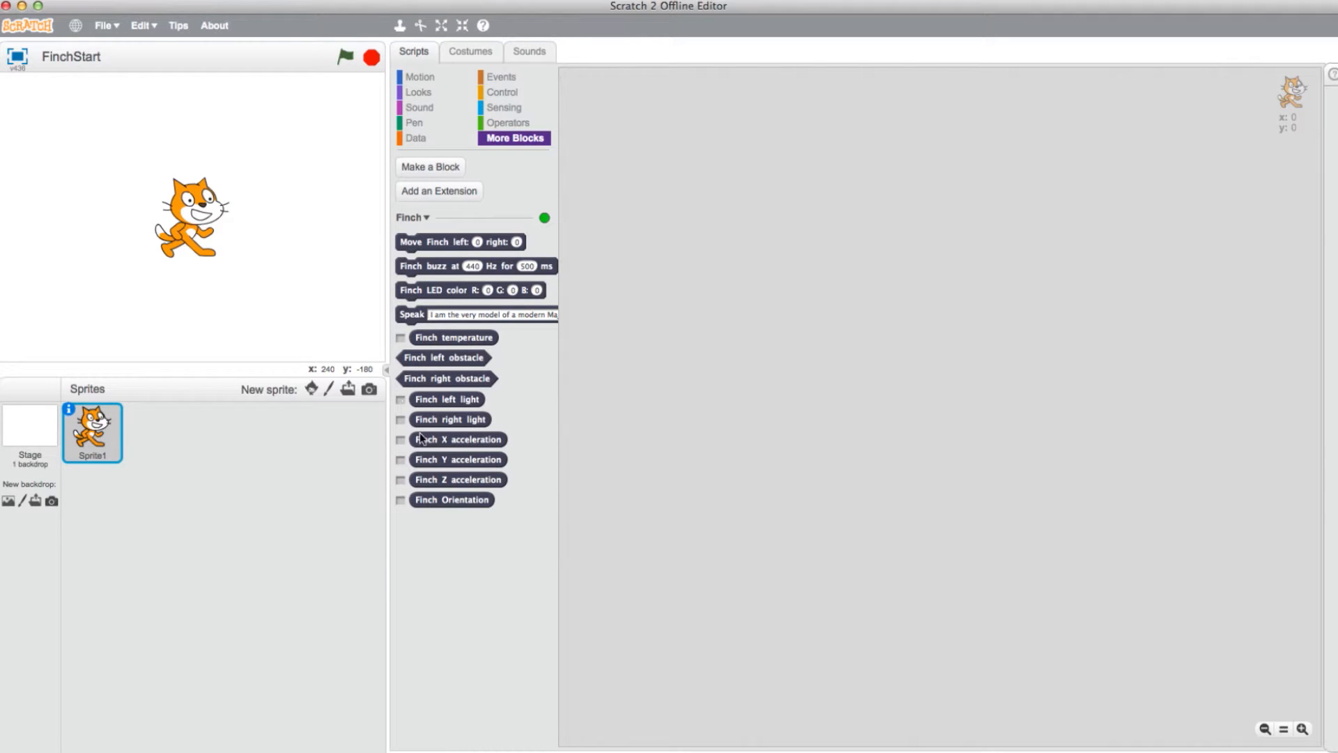
pyautogui.moveTo(495, 443)
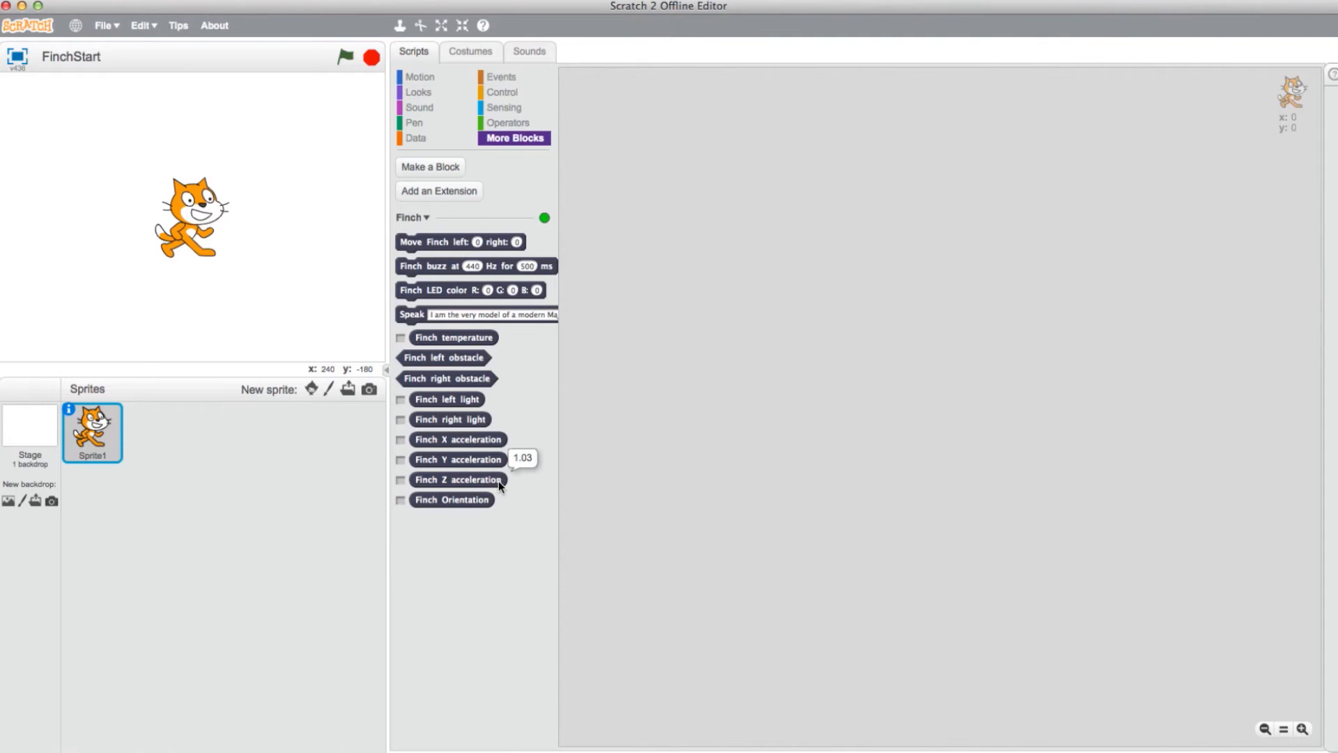
pyautogui.moveTo(497, 509)
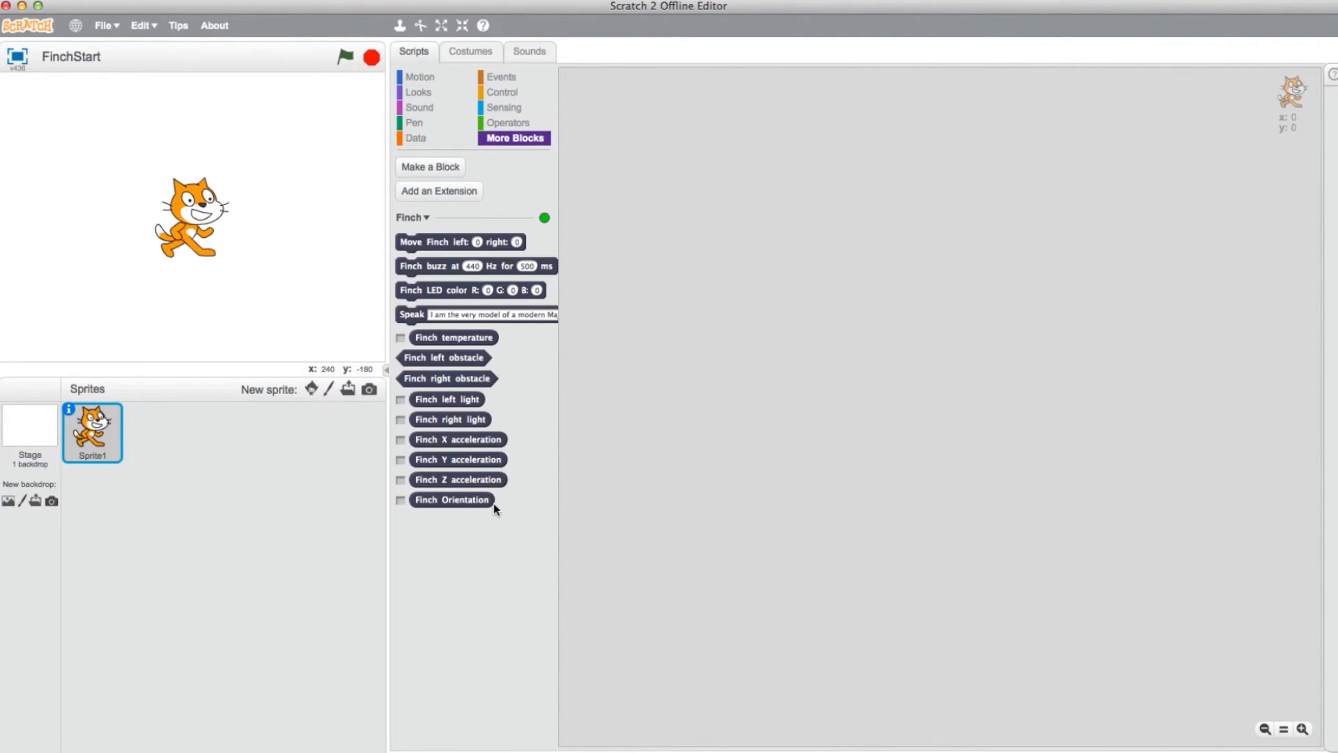